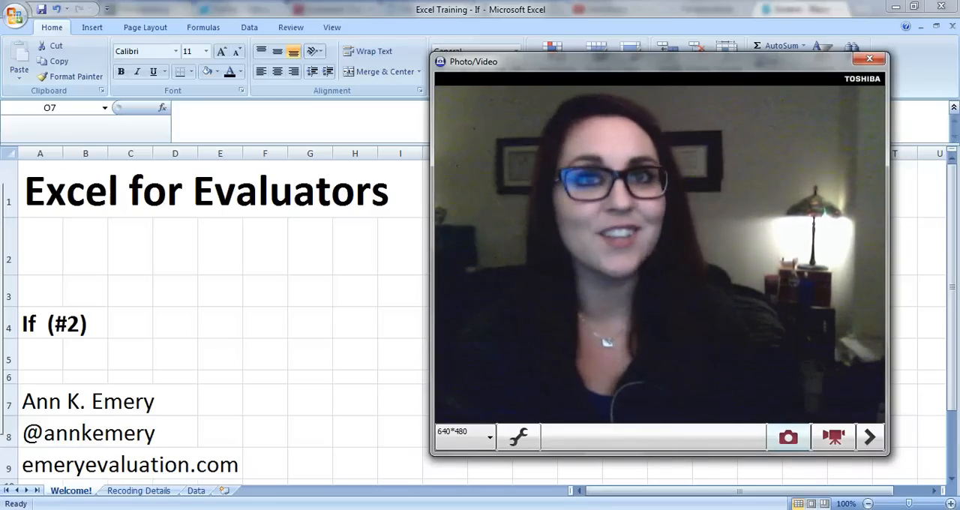
# - Show the Recoding Details sheet mapping employee-count ranges to Small, Medium and Large
pyautogui.click(138, 489)
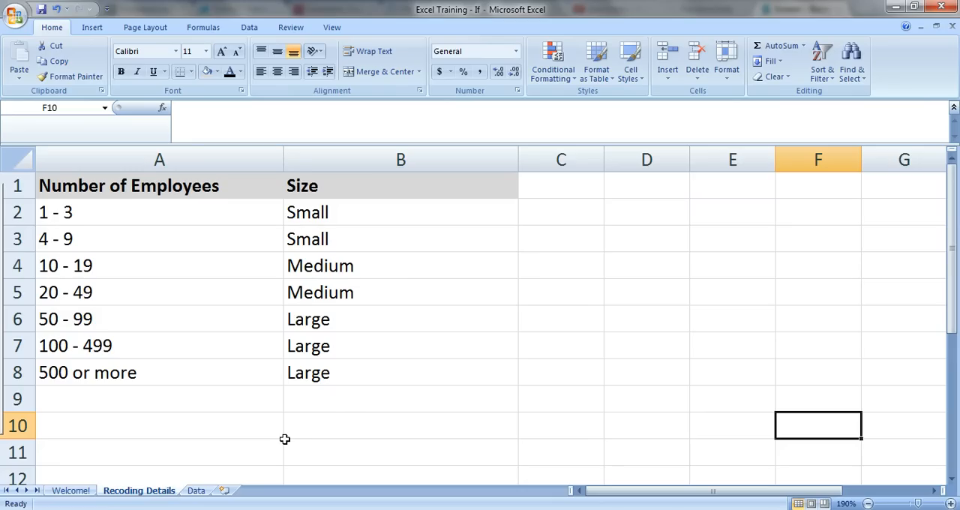
pyautogui.moveTo(306, 402)
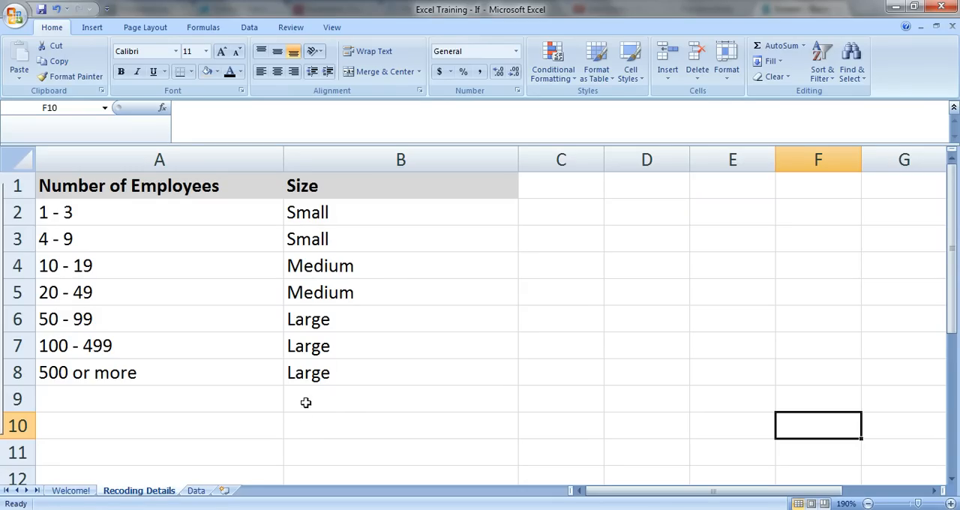
pyautogui.moveTo(247, 210)
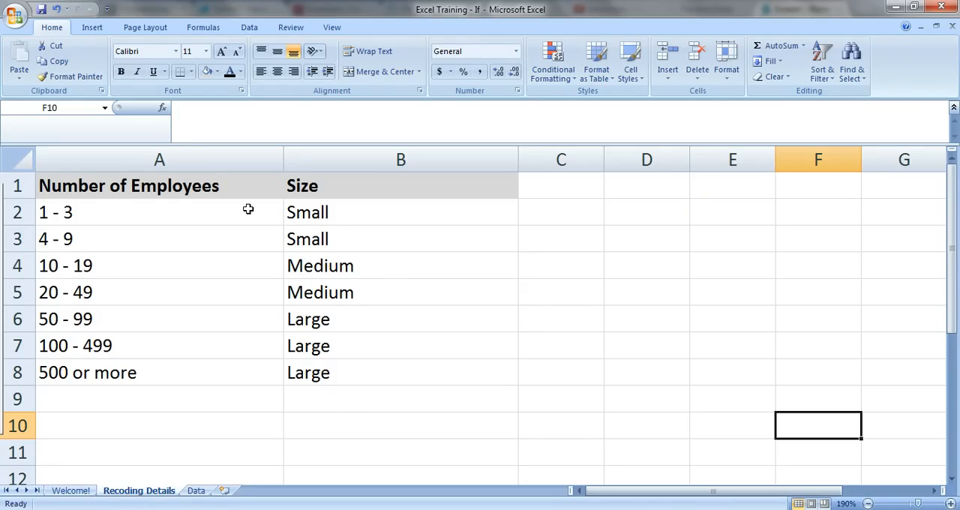
pyautogui.moveTo(201, 479)
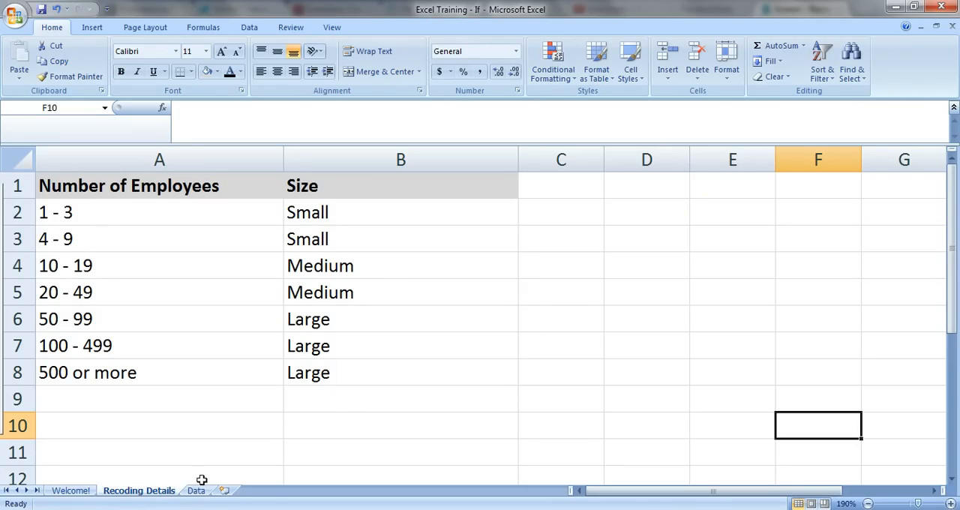
# - On the Data sheet, begin editing the existing IF formula in cell C2
pyautogui.click(194, 490)
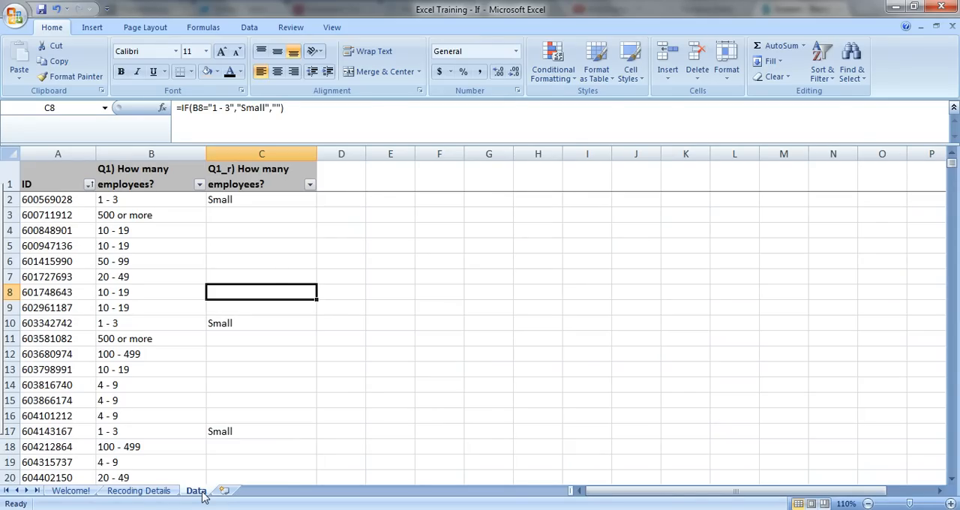
pyautogui.click(261, 200)
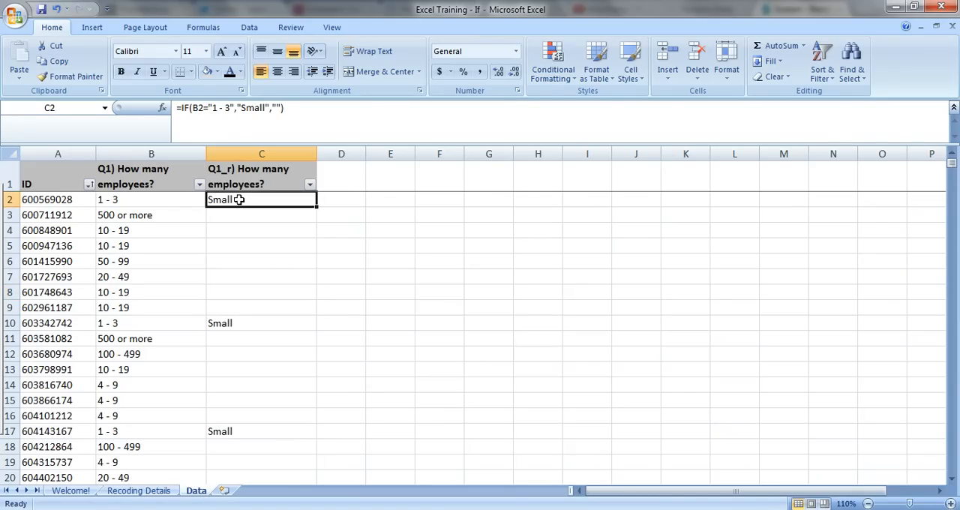
pyautogui.moveTo(150, 205)
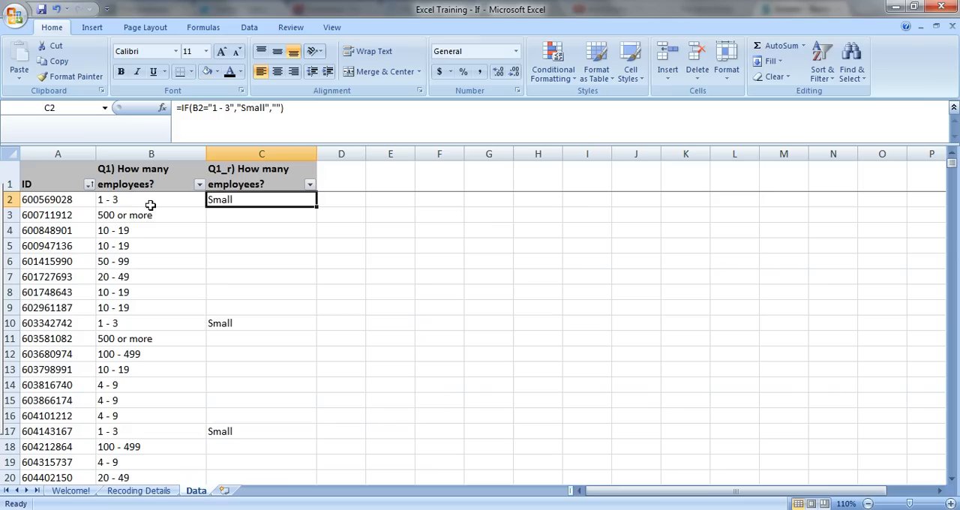
pyautogui.moveTo(212, 379)
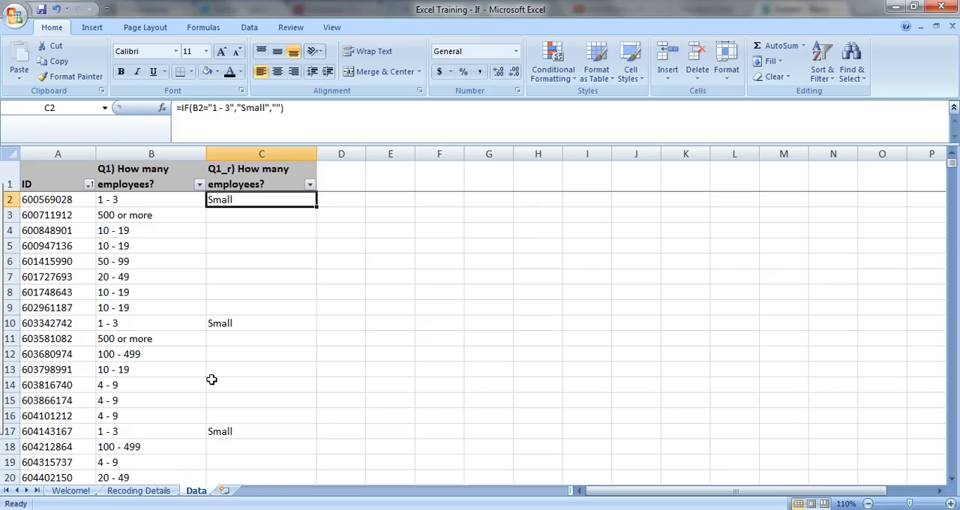
pyautogui.doubleClick(261, 200)
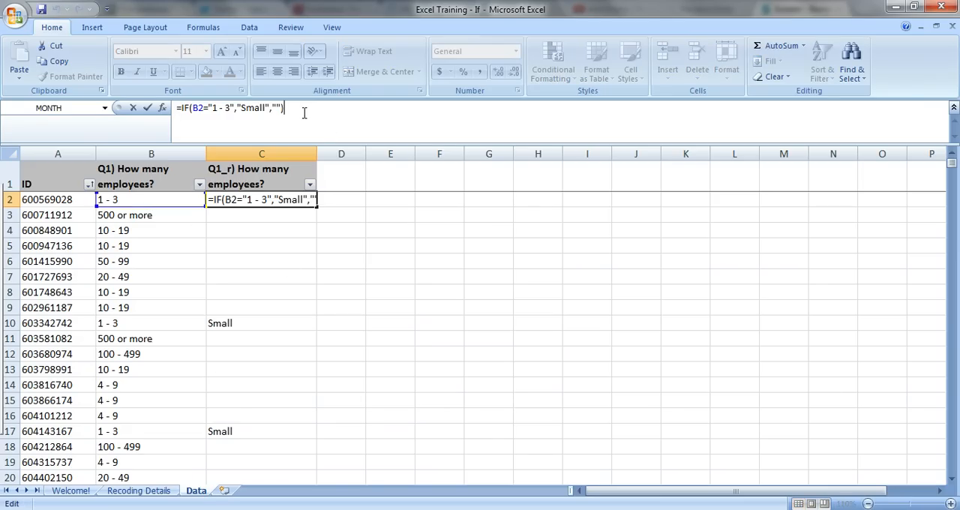
pyautogui.moveTo(531, 243)
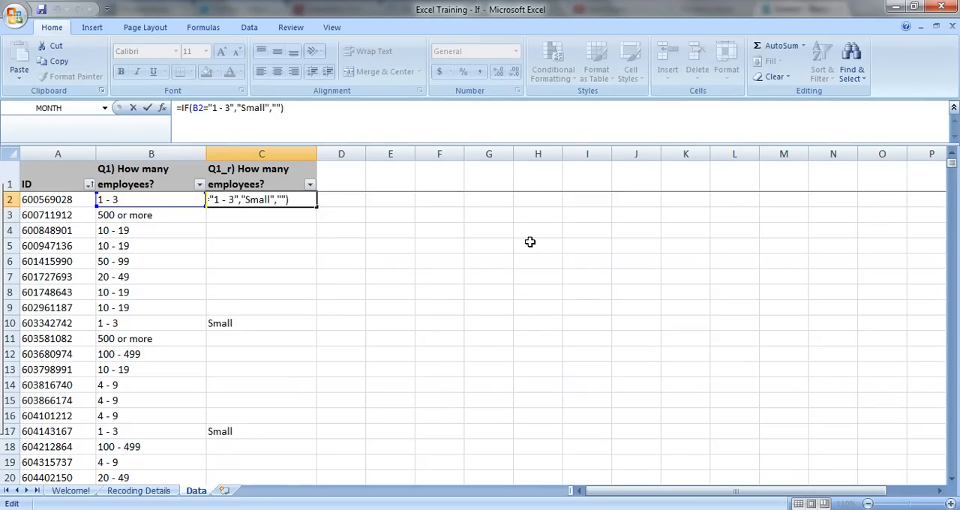
# - Append &IF(B2="4 - 9","Small","") to the C2 formula
pyautogui.write('&if(')
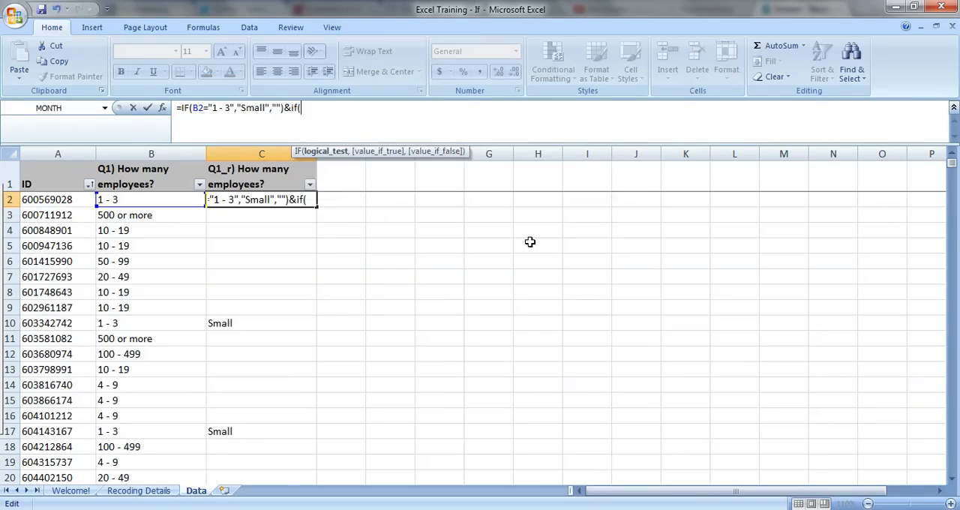
pyautogui.click(141, 199)
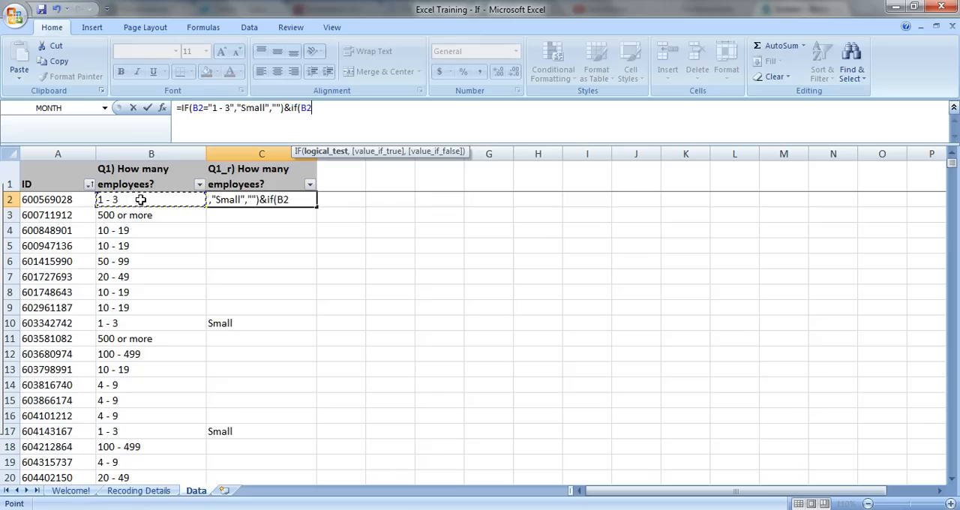
pyautogui.write('="')
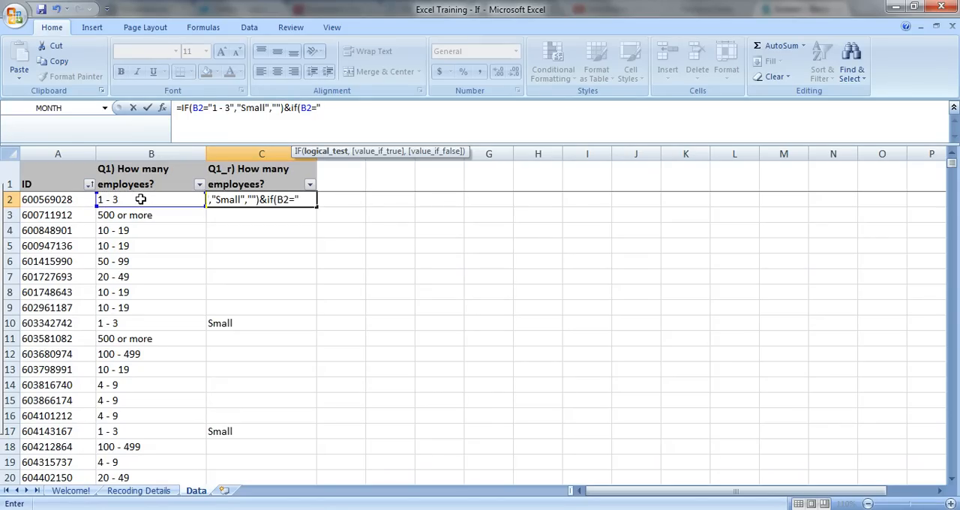
pyautogui.write('4 -')
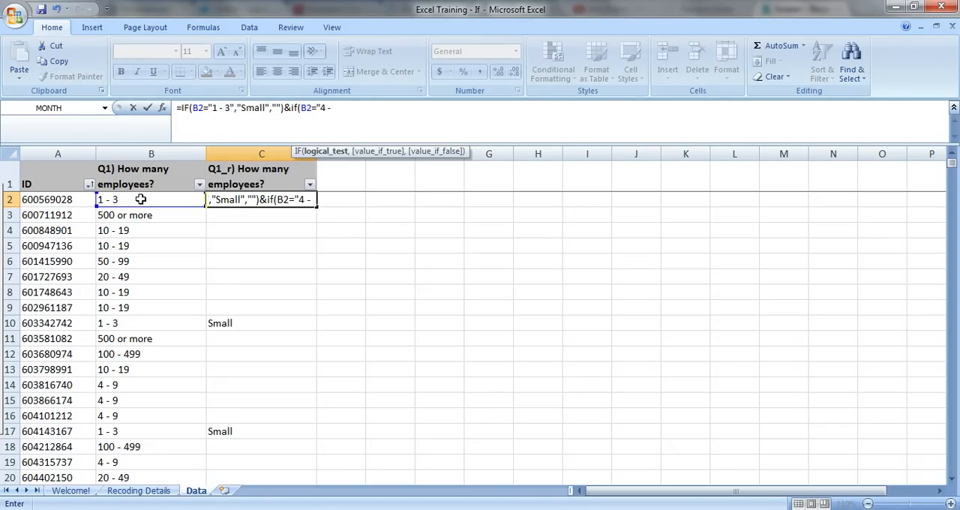
pyautogui.write('9","S')
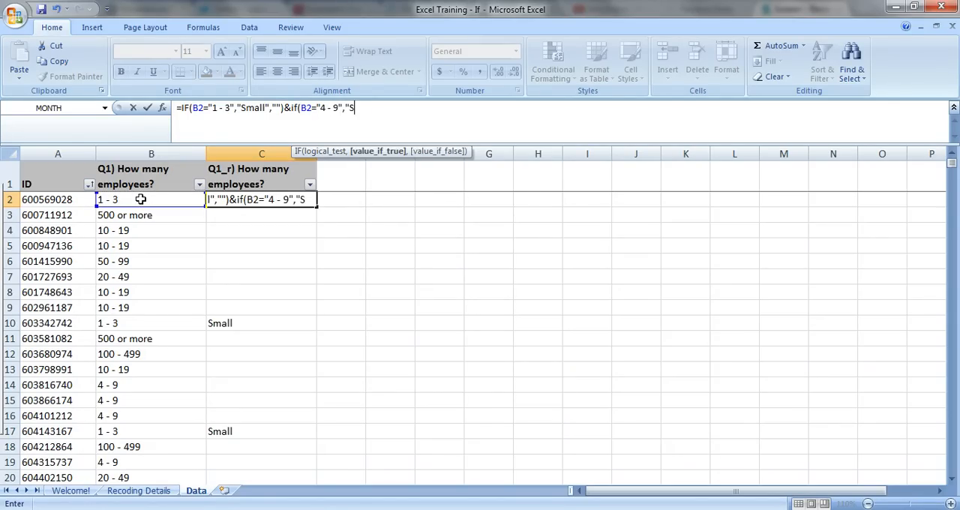
pyautogui.write('mall')
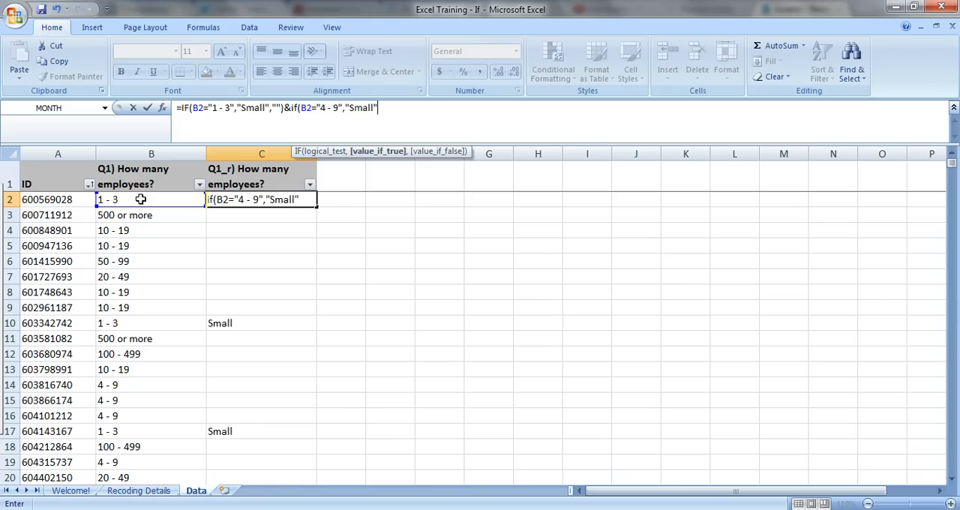
pyautogui.write(',""')
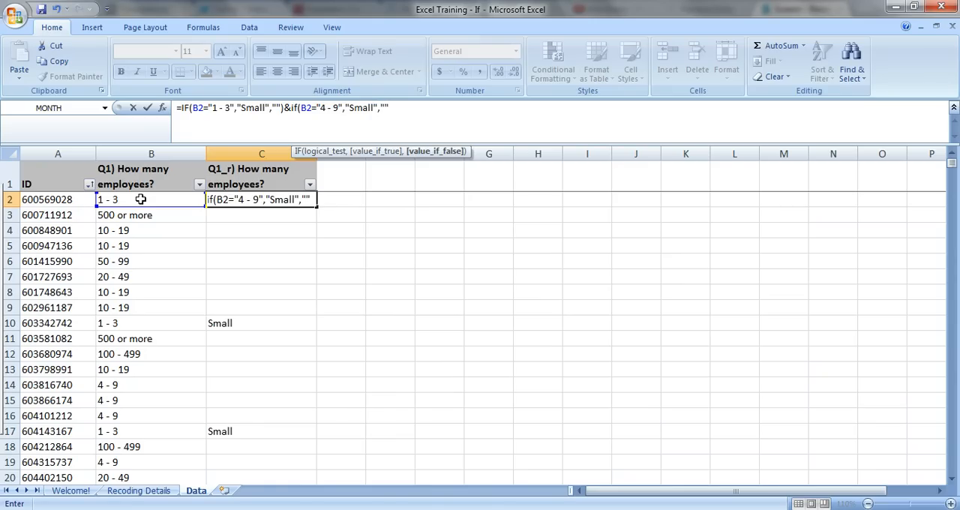
pyautogui.write(')')
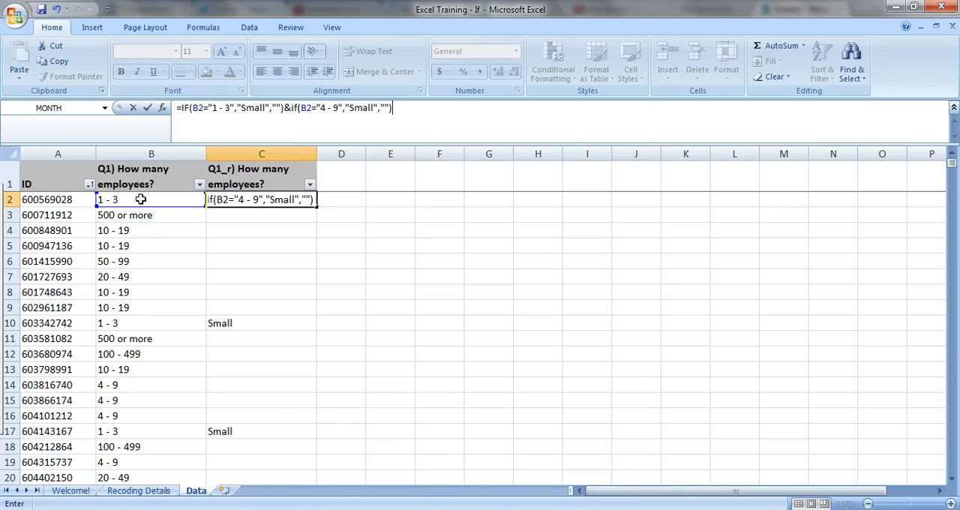
# - Append &IF(B2="10 - 19","Medium","") and begin the next &IF condition
pyautogui.write('&')
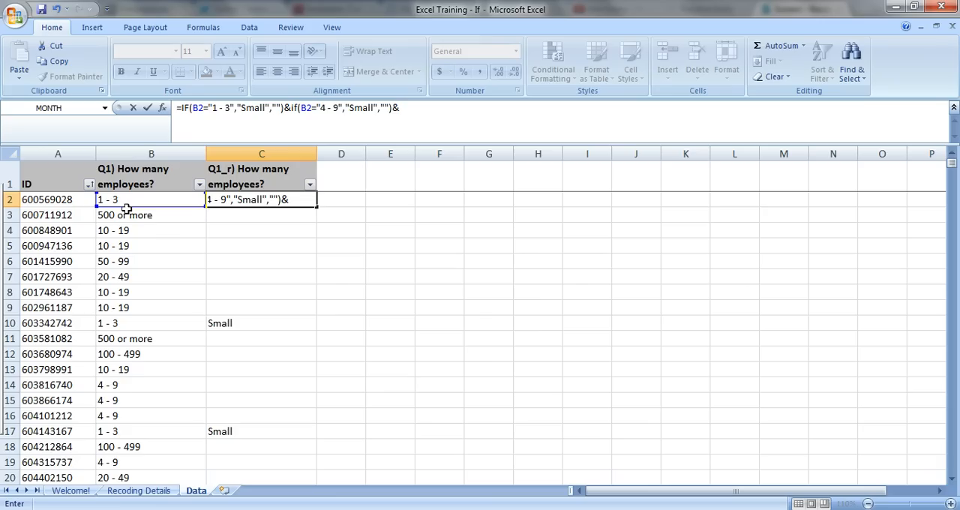
pyautogui.click(132, 199)
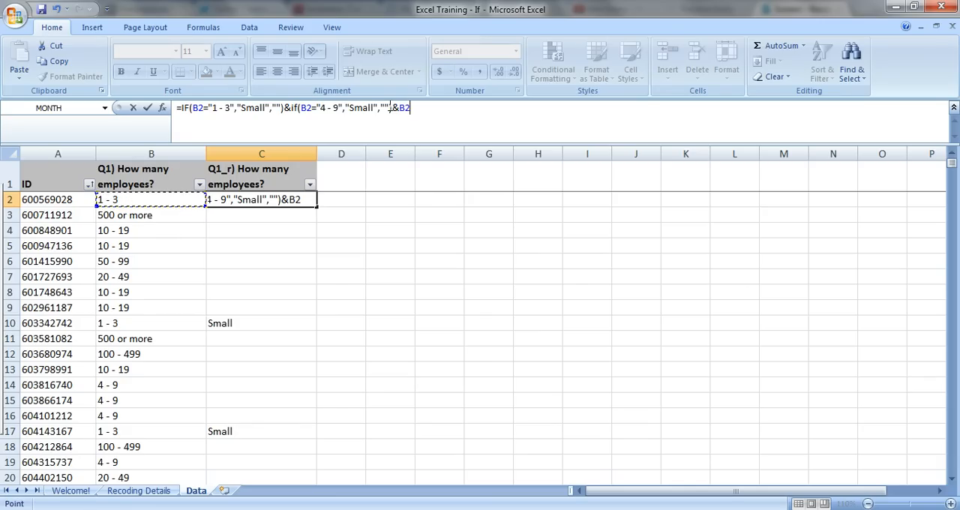
pyautogui.write('if')
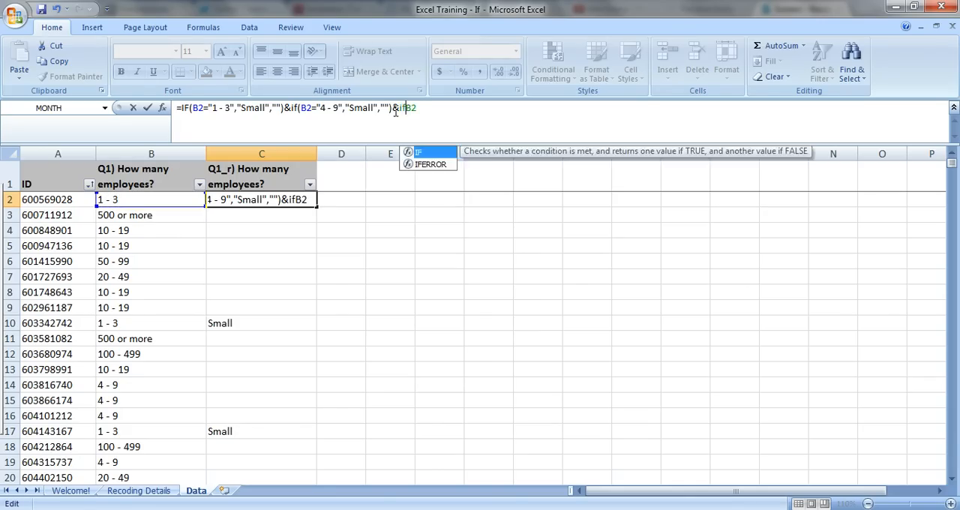
pyautogui.write('(')
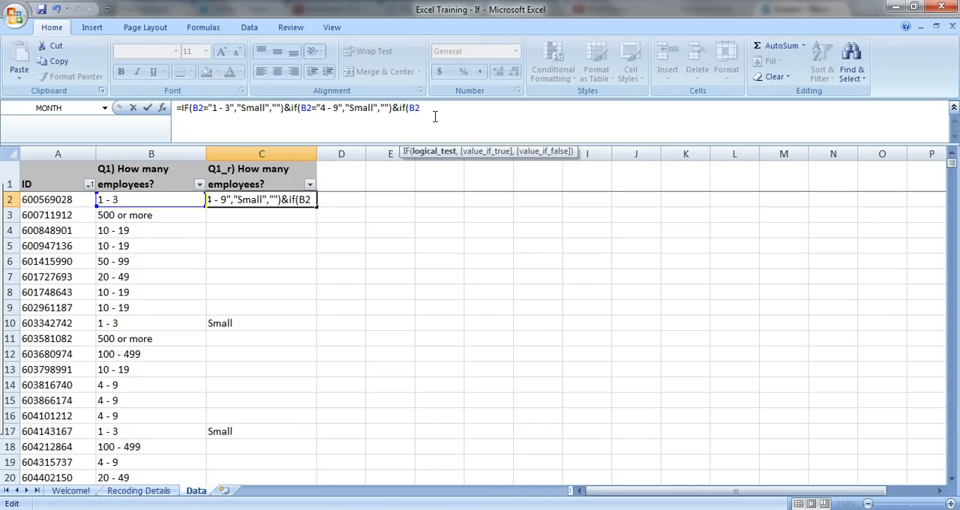
pyautogui.write('"10 -')
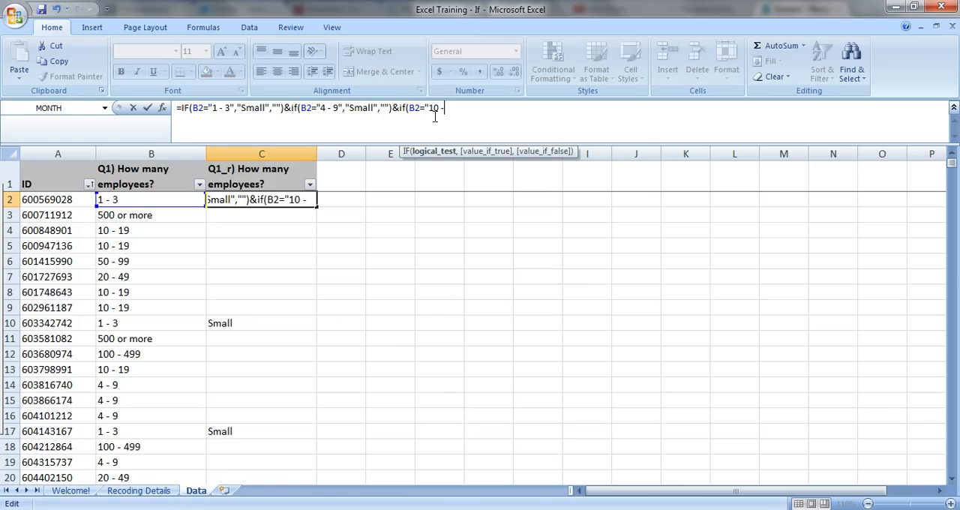
pyautogui.write('19')
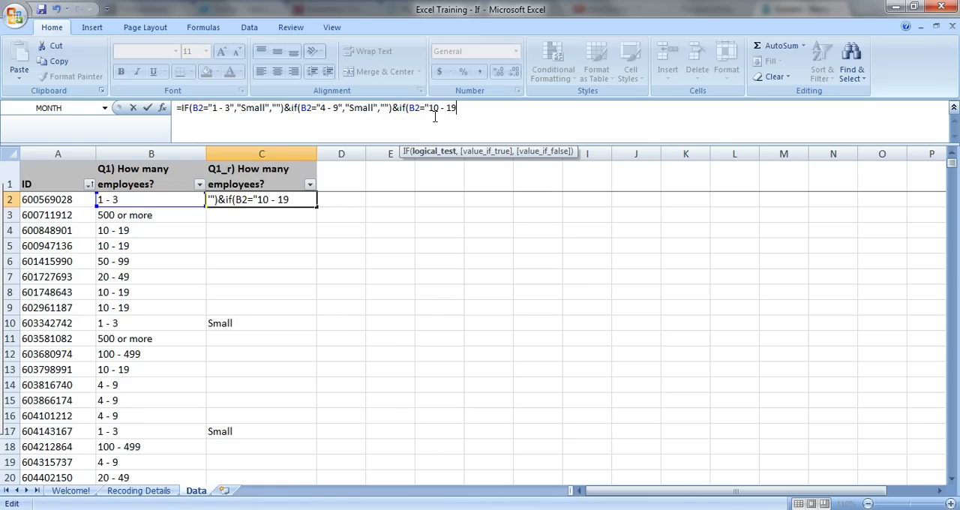
pyautogui.write(',"Medium')
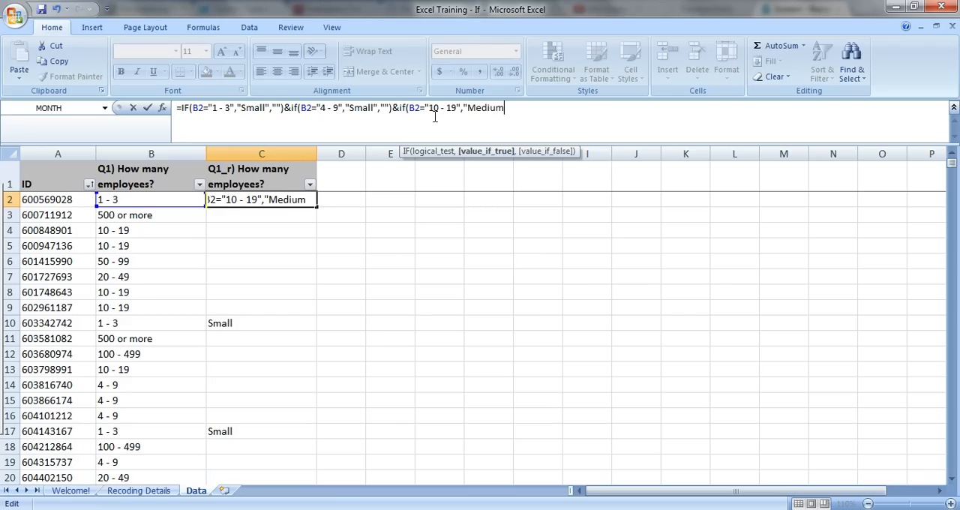
pyautogui.write(',""')
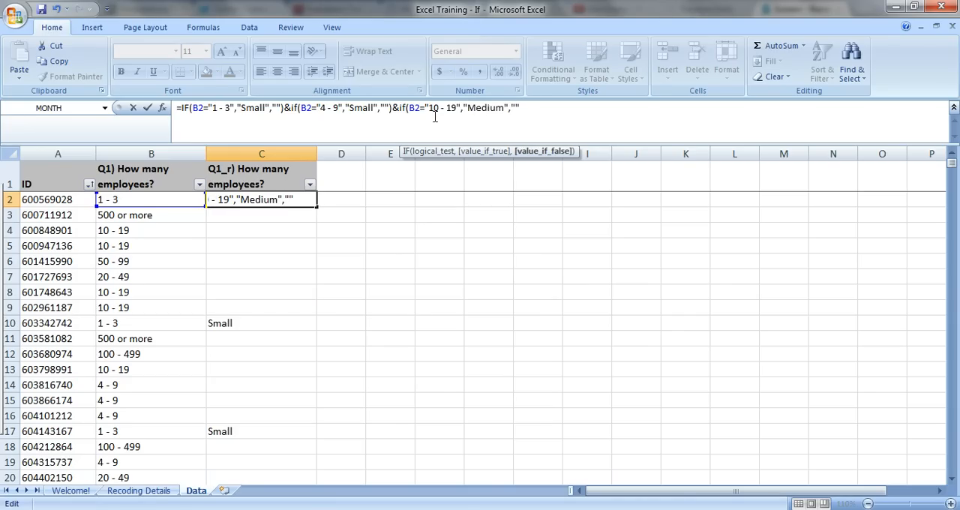
pyautogui.write('&if(B2=')
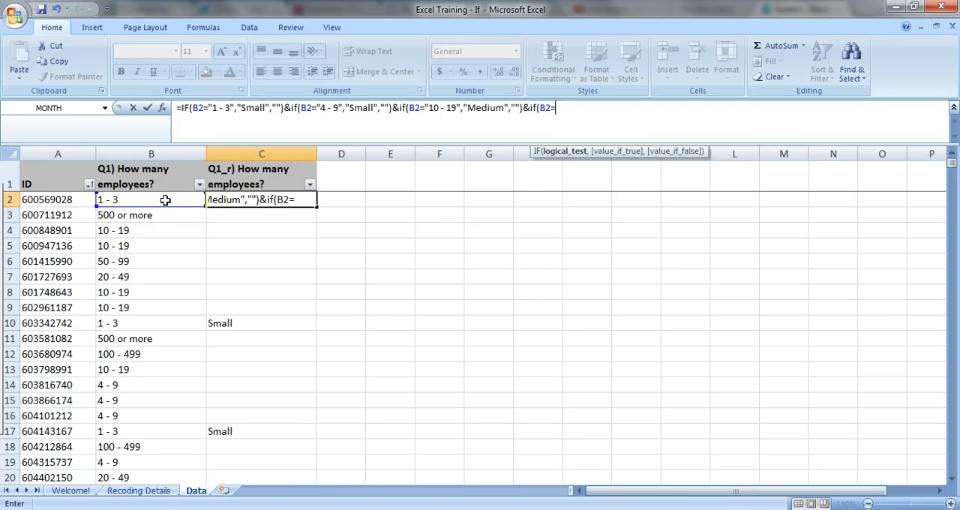
# - Complete the condition B2="20 - 49" returning "Medium" and start the following IF
pyautogui.write('20 - 49","Medium",')
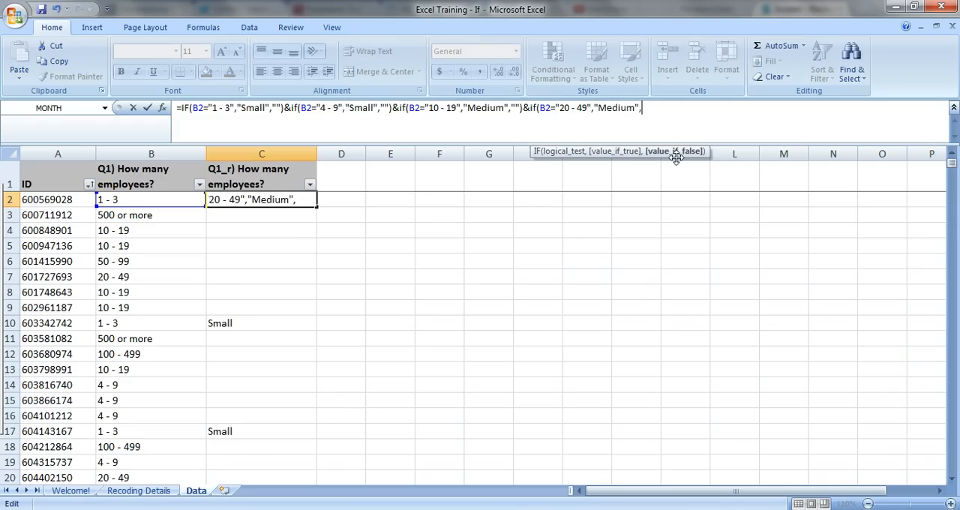
pyautogui.write('""')
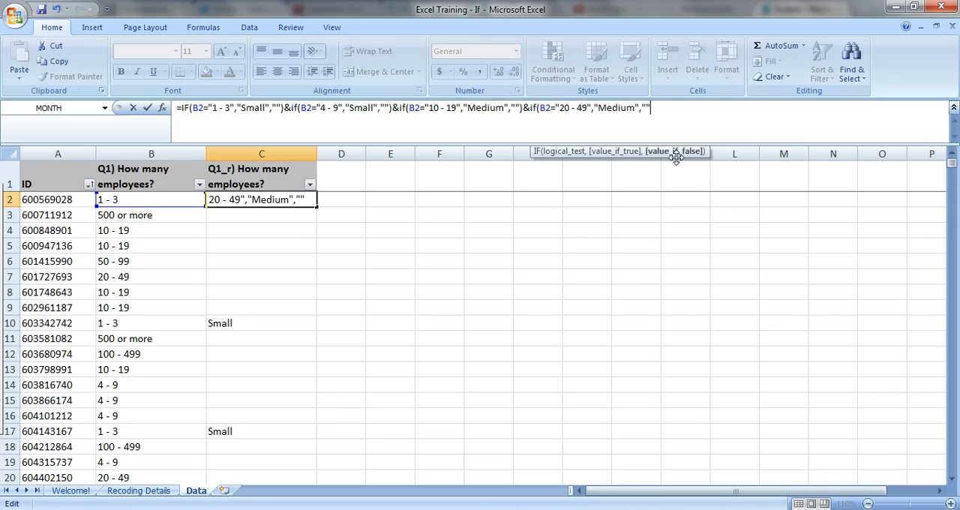
pyautogui.write('&')
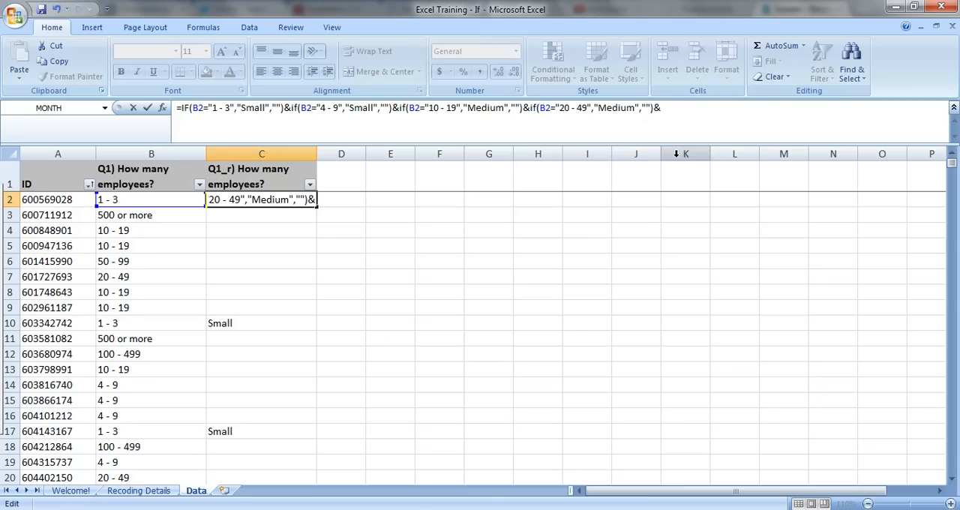
pyautogui.write('if(B2="')
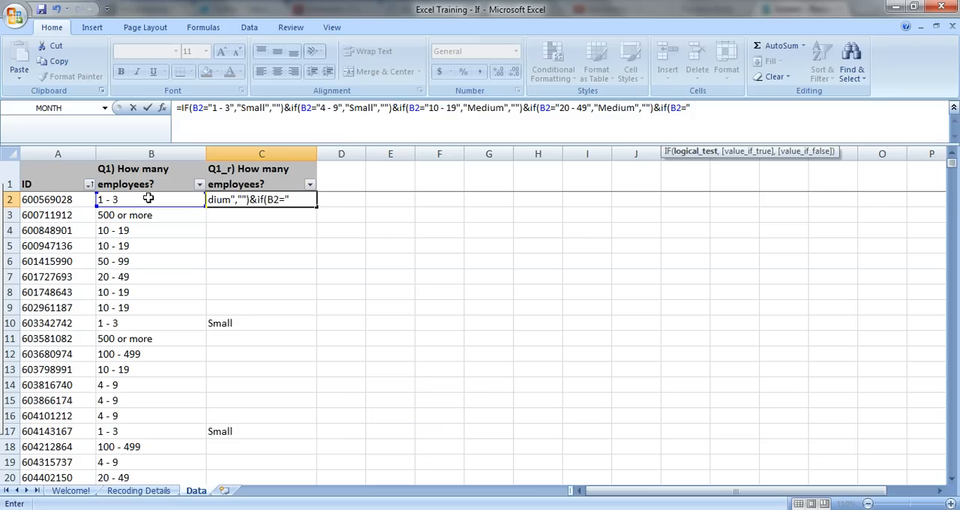
# - Add the condition B2="50 - 99" returning "Large" and begin another &IF(
pyautogui.write('50 - 99"')
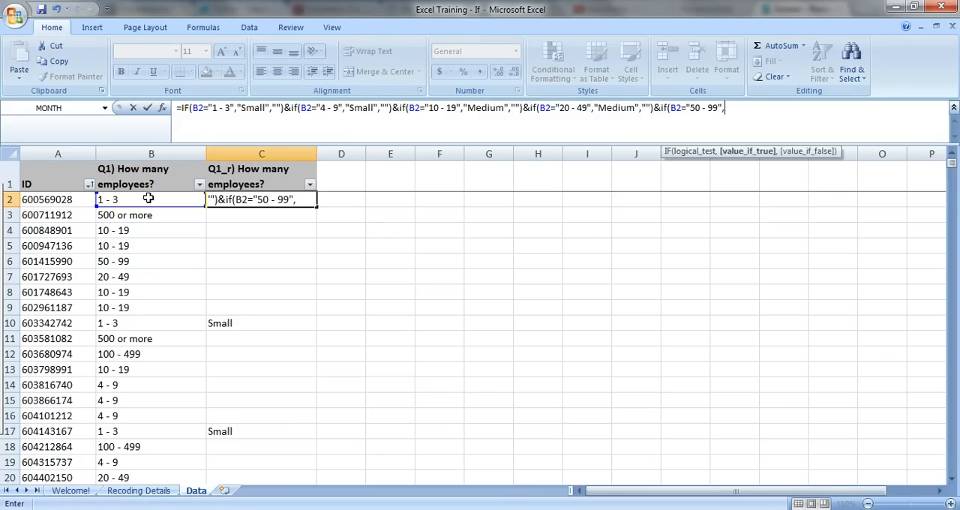
pyautogui.write(',')
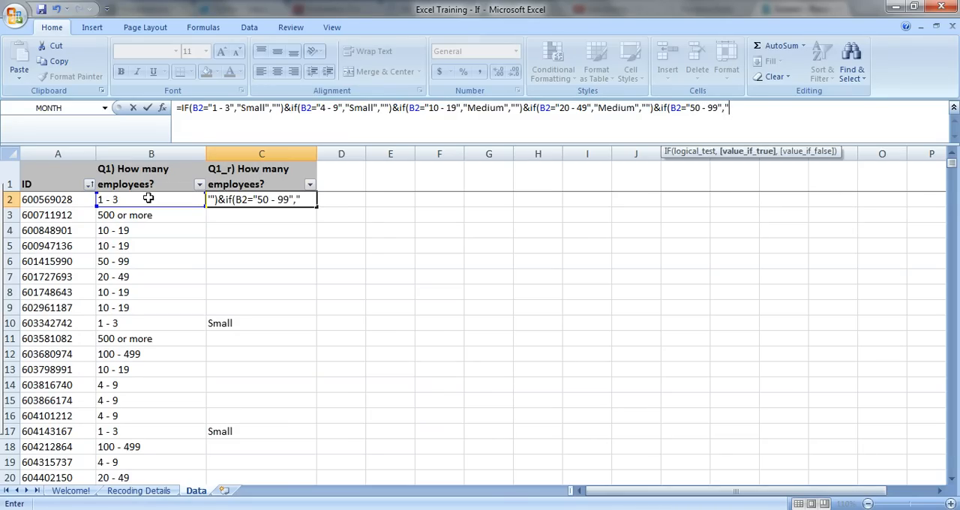
pyautogui.write('Large')
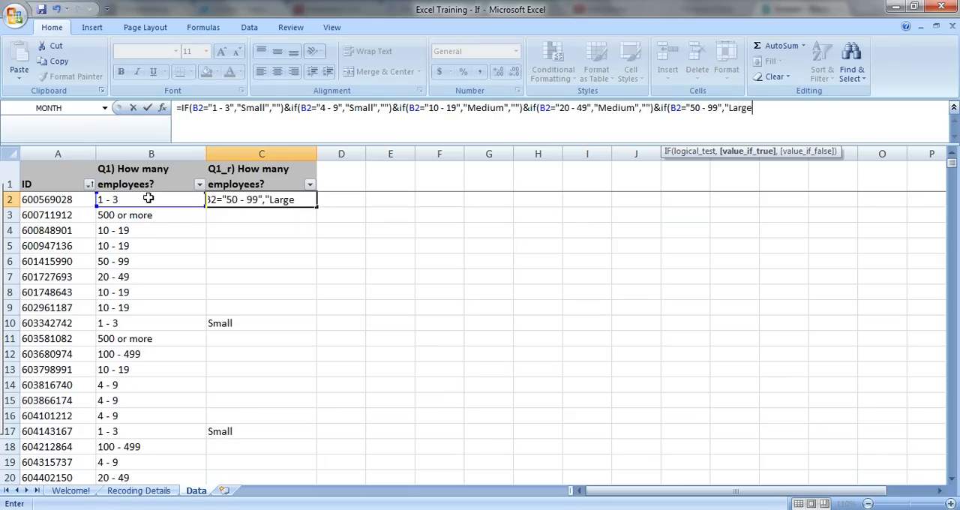
pyautogui.write(',""')
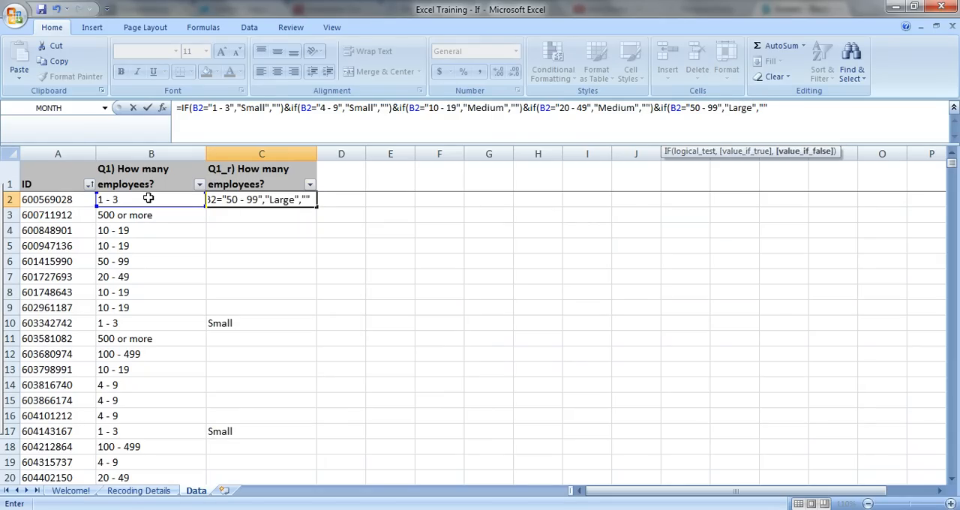
pyautogui.write('&if(')
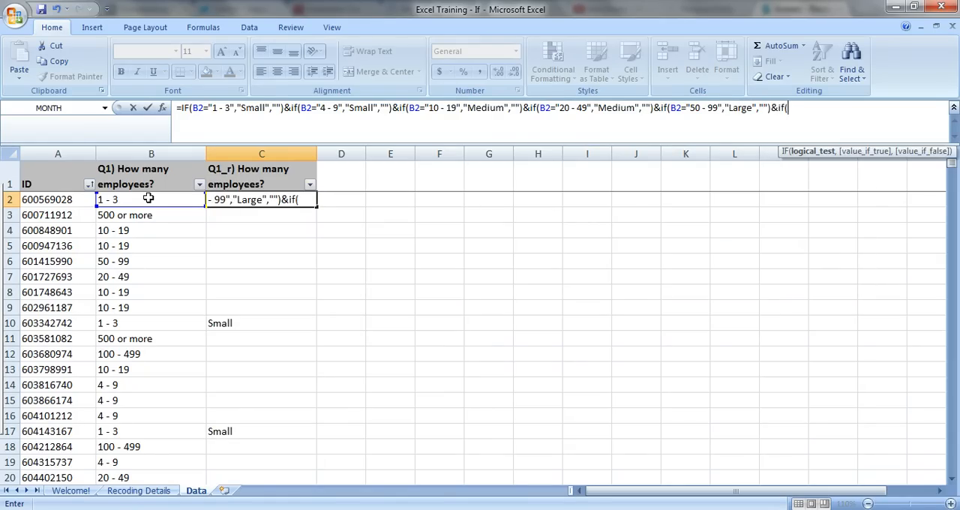
# - Add conditions mapping "100 - 499" and "500 or more" to Large and enter the formula
pyautogui.click(117, 198)
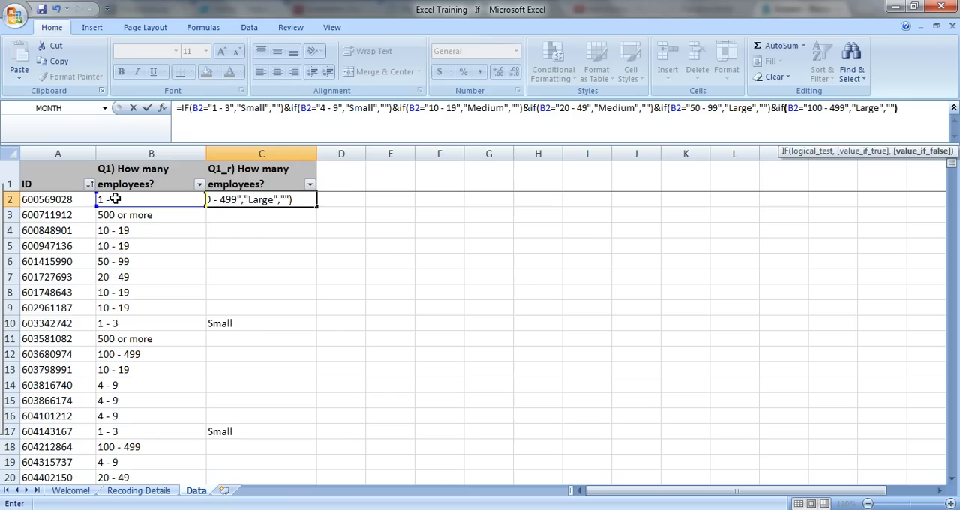
pyautogui.write('&IF(B2="500')
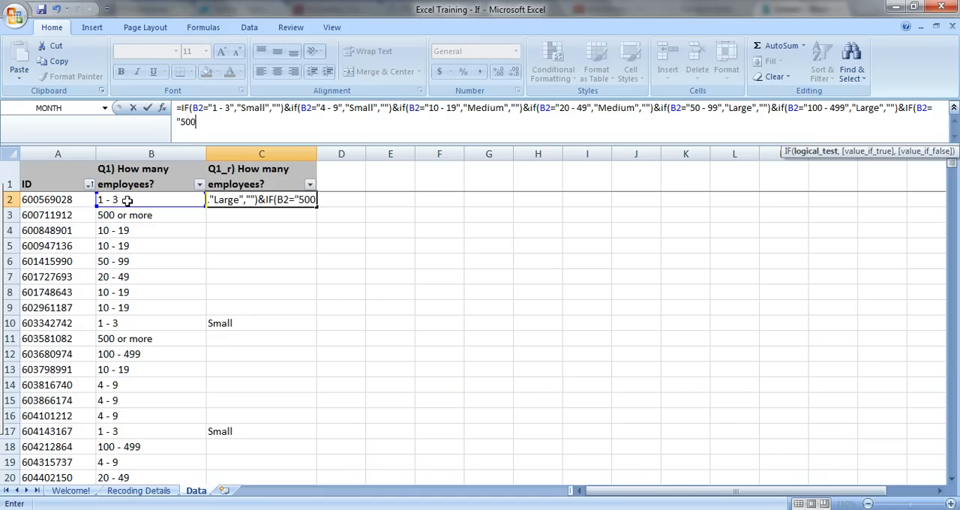
pyautogui.write('or more",')
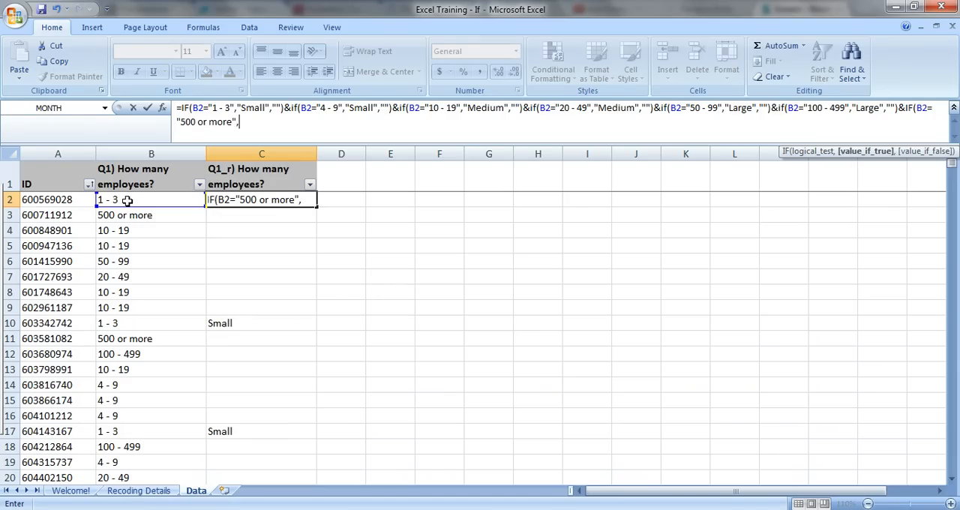
pyautogui.write('"Large","")')
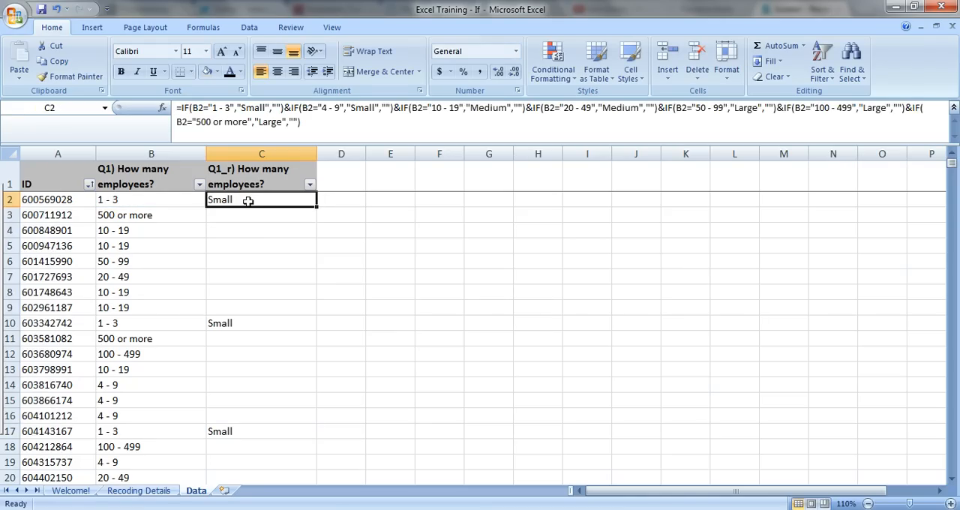
# - Fill the C2 formula down column C through all employee data rows
pyautogui.moveTo(247, 199); pyautogui.dragTo(335, 474)
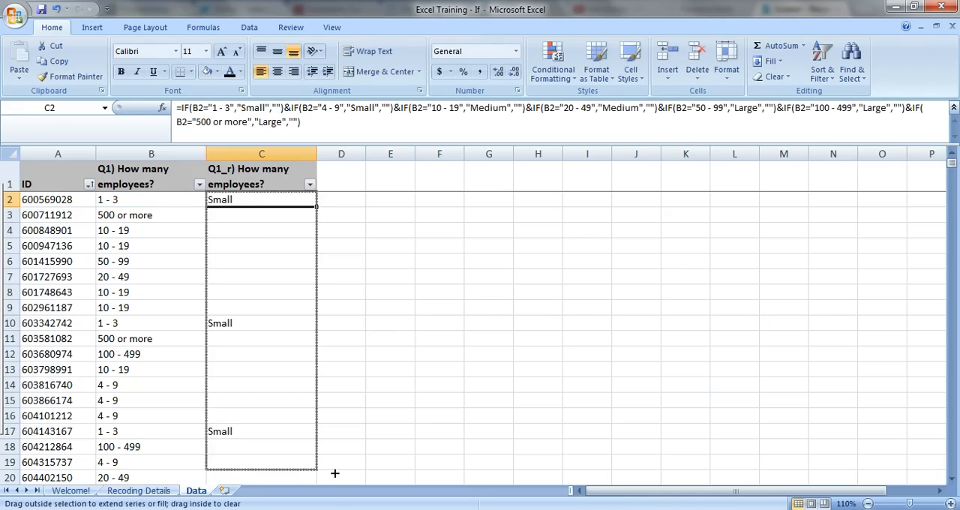
pyautogui.moveTo(315, 207); pyautogui.dragTo(315, 468)
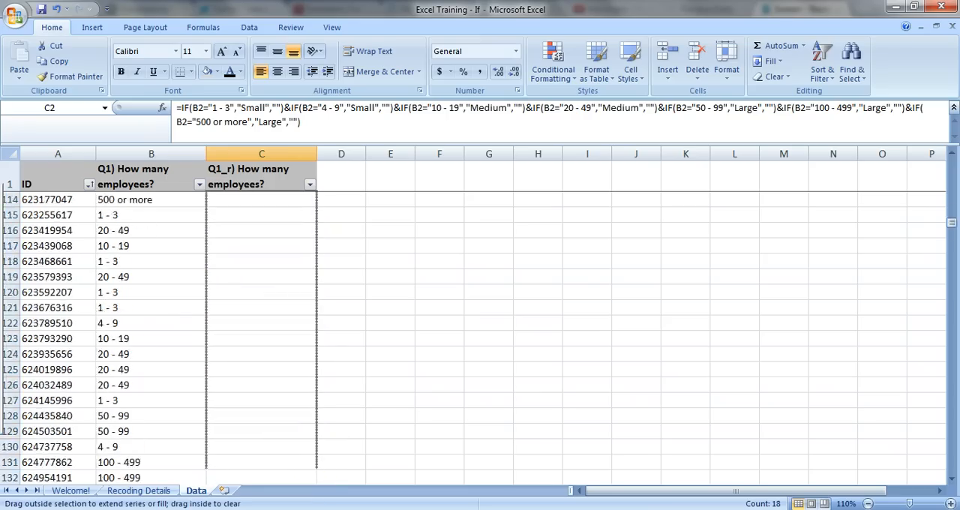
pyautogui.scroll(-3)
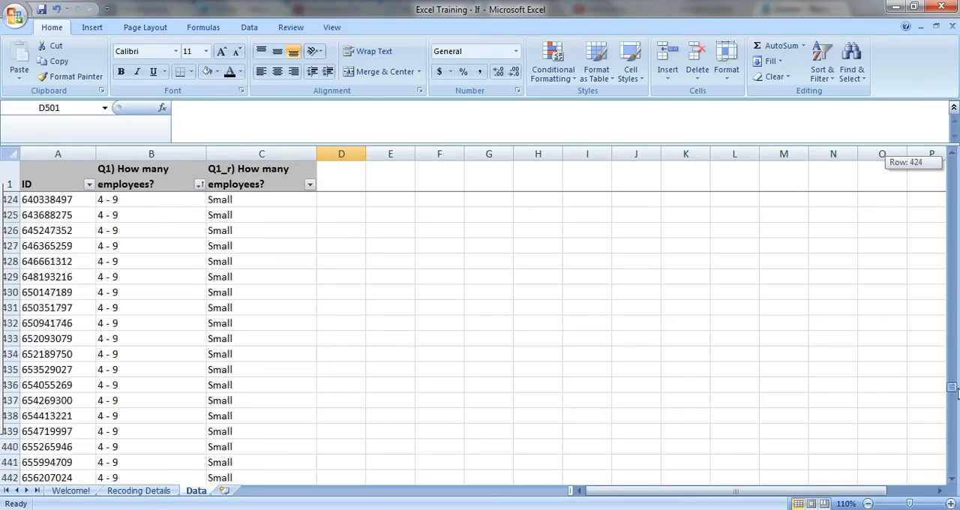
# - Return to the workbook's Welcome sheet
pyautogui.scroll(-3)
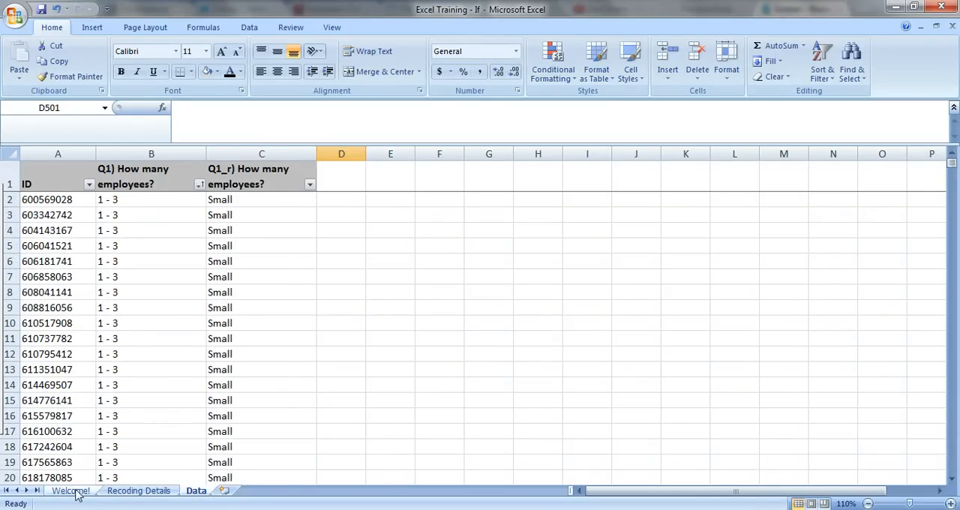
pyautogui.click(69, 490)
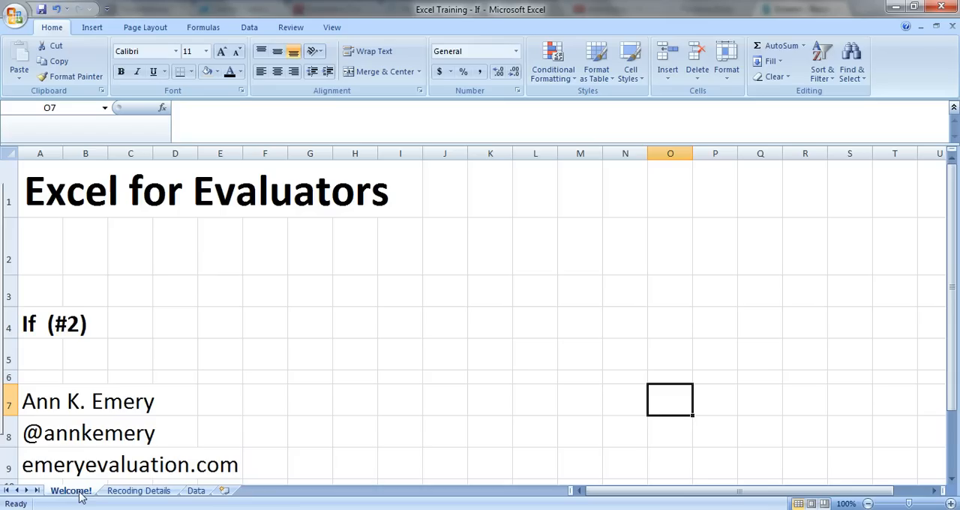